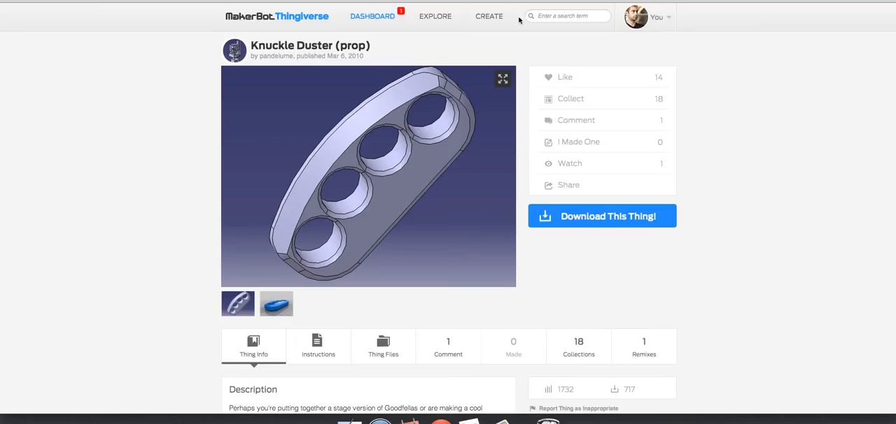
Step: Import the knuckle duster STL and orbit to look down on the upright model
scroll("down", 3)
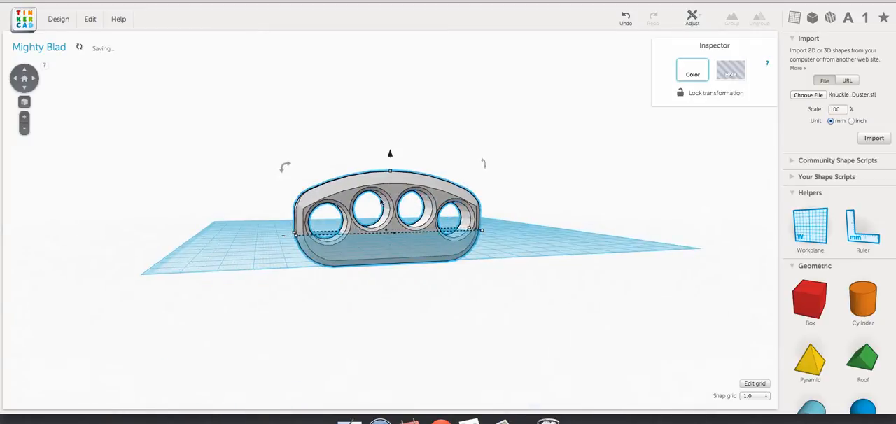
left_click_drag(390, 152, 390, 119)
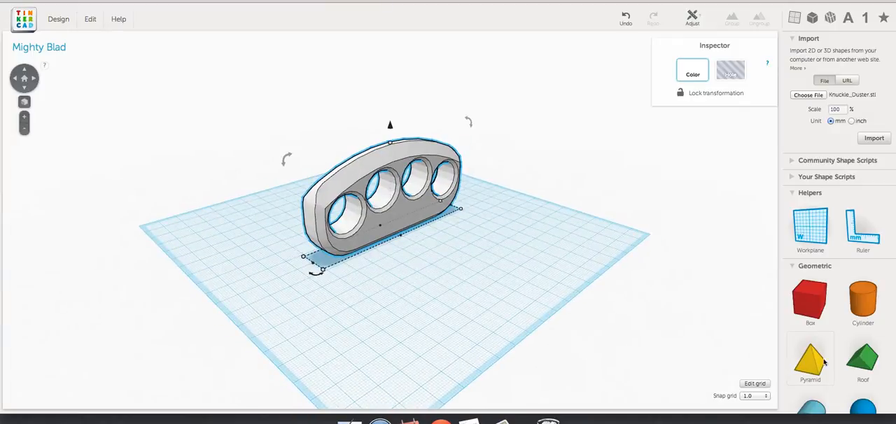
Step: Drag a pyramid from Geometric shapes onto the workplane in front of the knuckle duster
left_click_drag(809, 359, 427, 126)
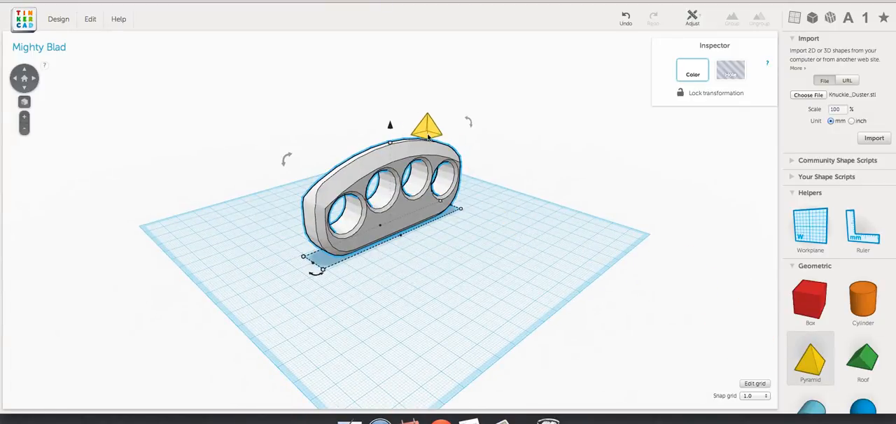
left_click_drag(427, 126, 490, 241)
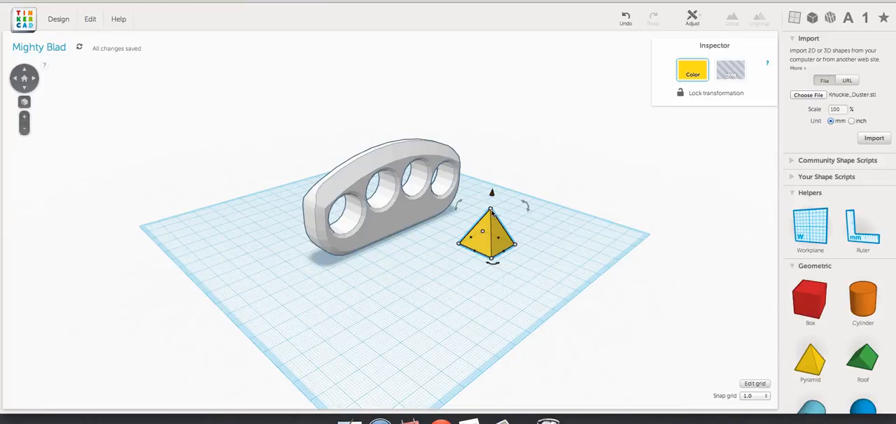
left_click_drag(490, 191, 500, 106)
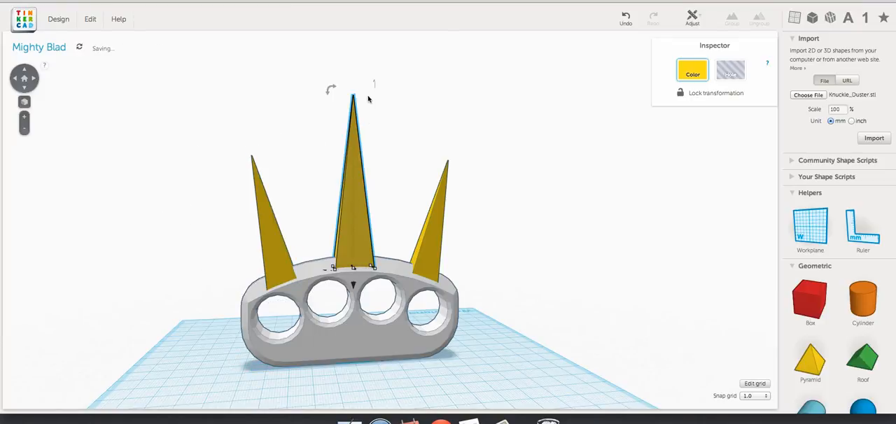
mouse_move(403, 138)
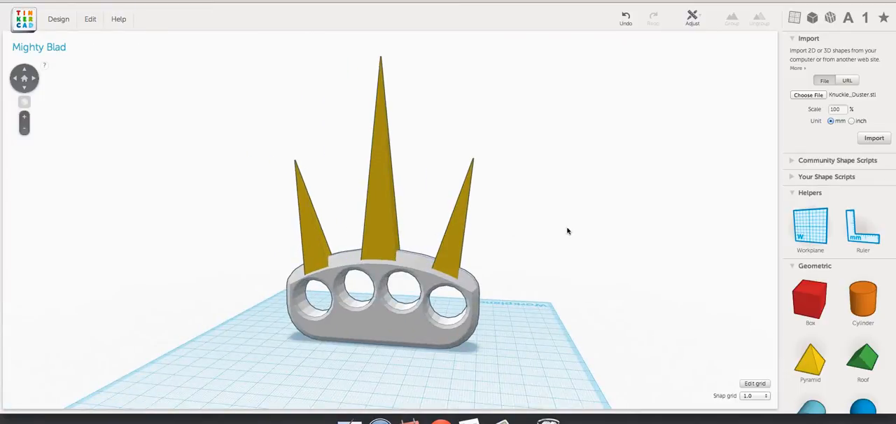
Step: Download the grouped spiked knuckle duster for 3D printing as mighty_blad.stl
left_click(378, 308)
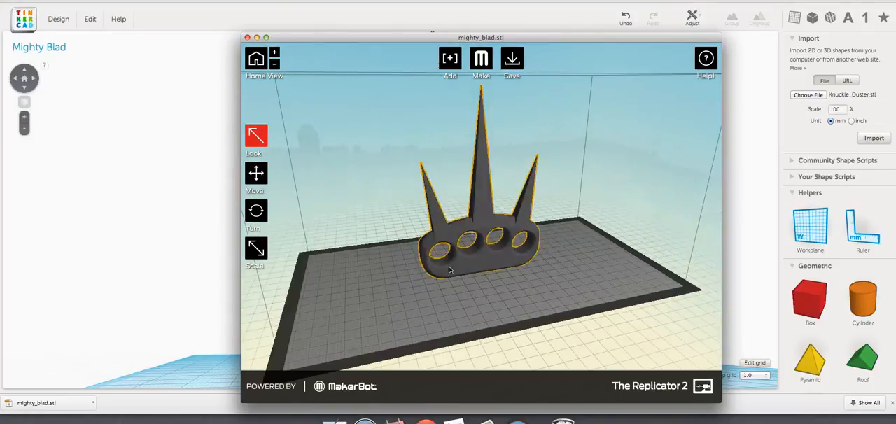
left_click(476, 59)
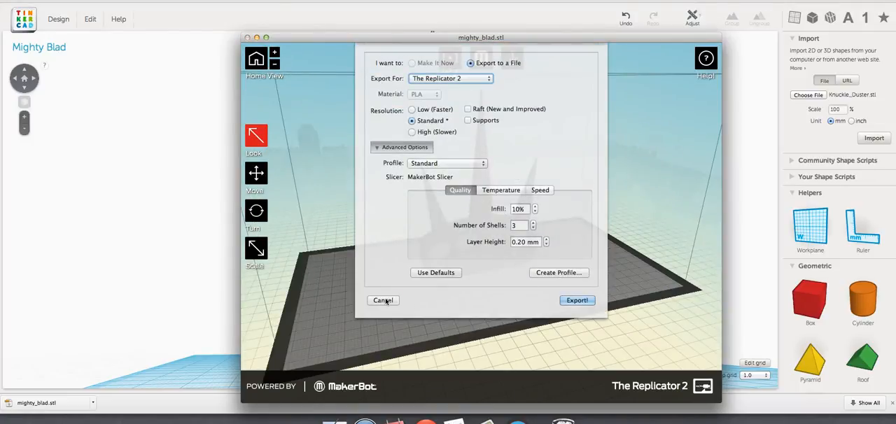
left_click(382, 300)
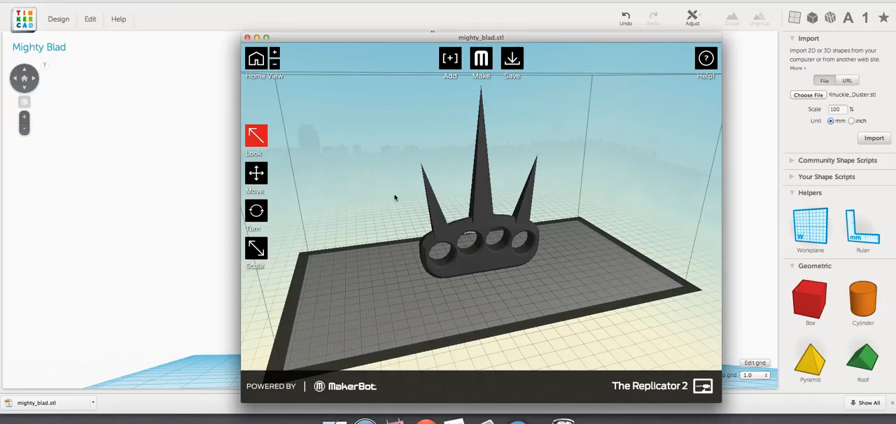